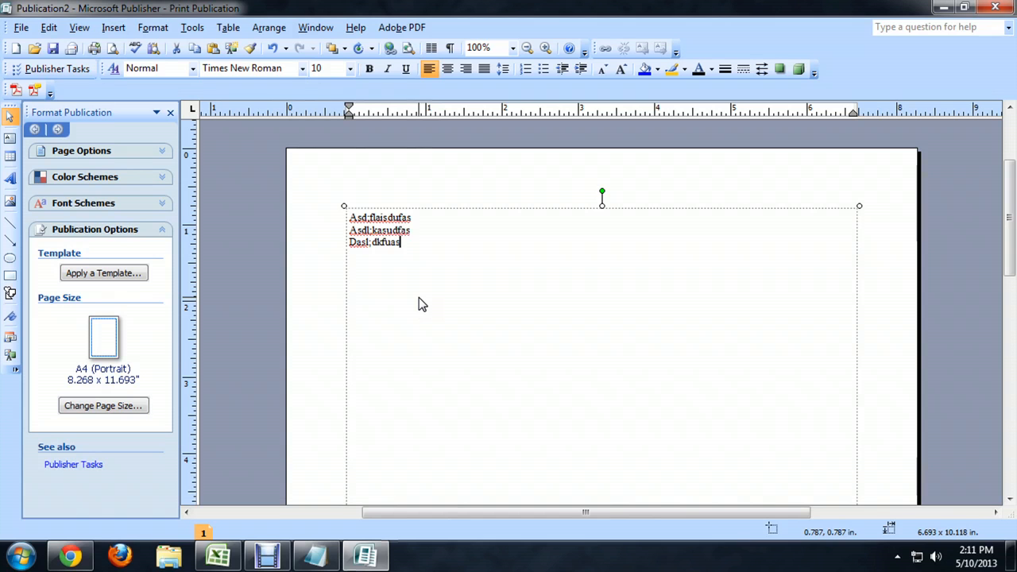
Finish the third line of placeholder text ('df') in the large text box.
{"action": "type", "text": "df"}
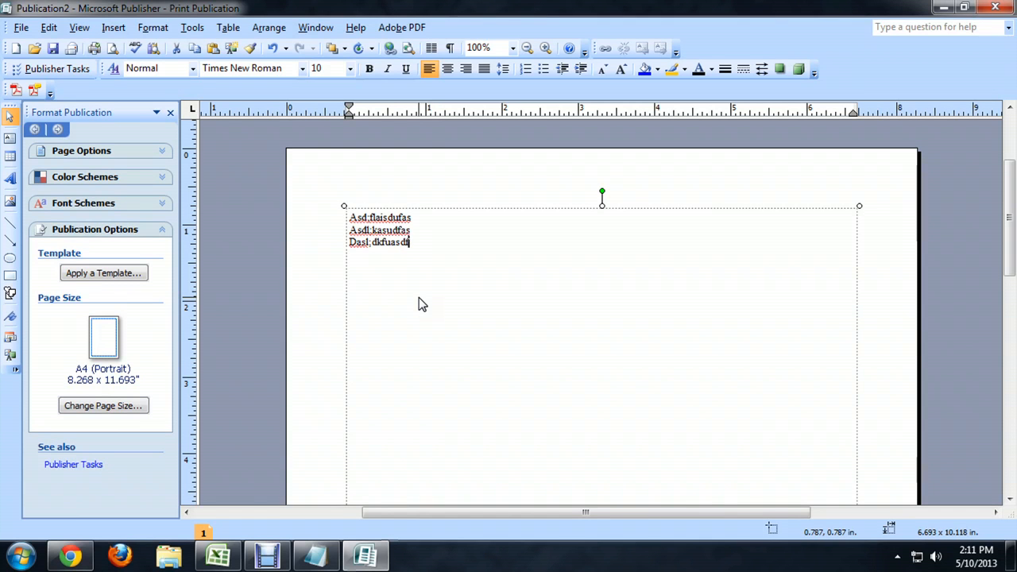
{"action": "mouse_move", "coordinate": [439, 280]}
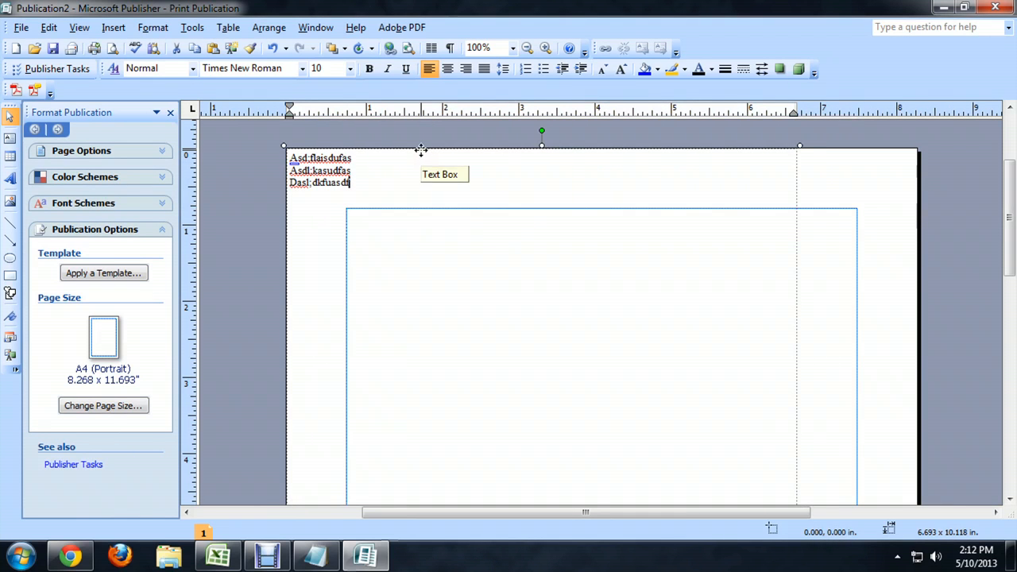
{"action": "left_click", "coordinate": [21, 27]}
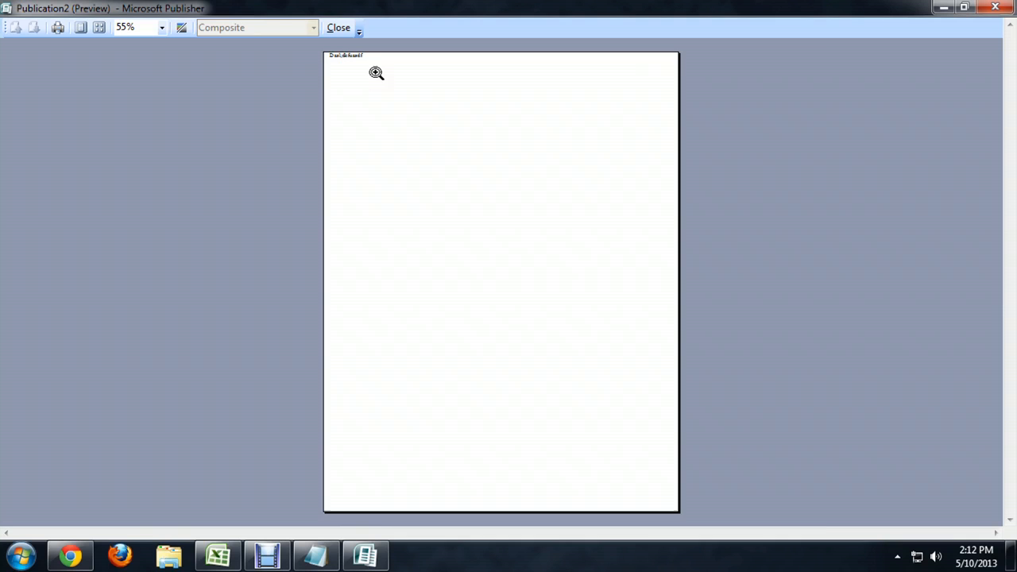
{"action": "left_click", "coordinate": [375, 73]}
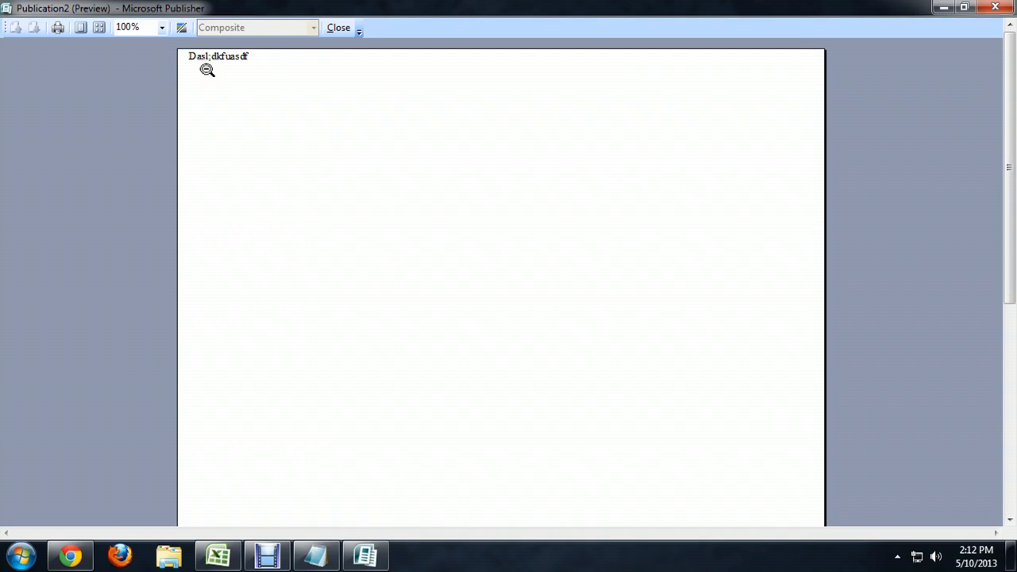
{"action": "left_click", "coordinate": [338, 27]}
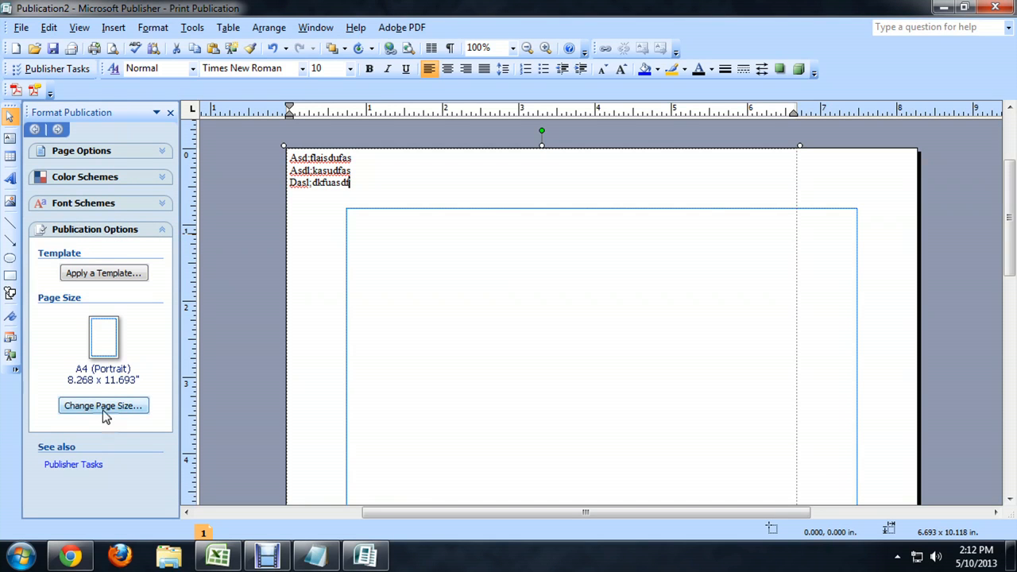
Bring up the page size and margin settings from the Format Publication pane.
{"action": "left_click", "coordinate": [102, 405]}
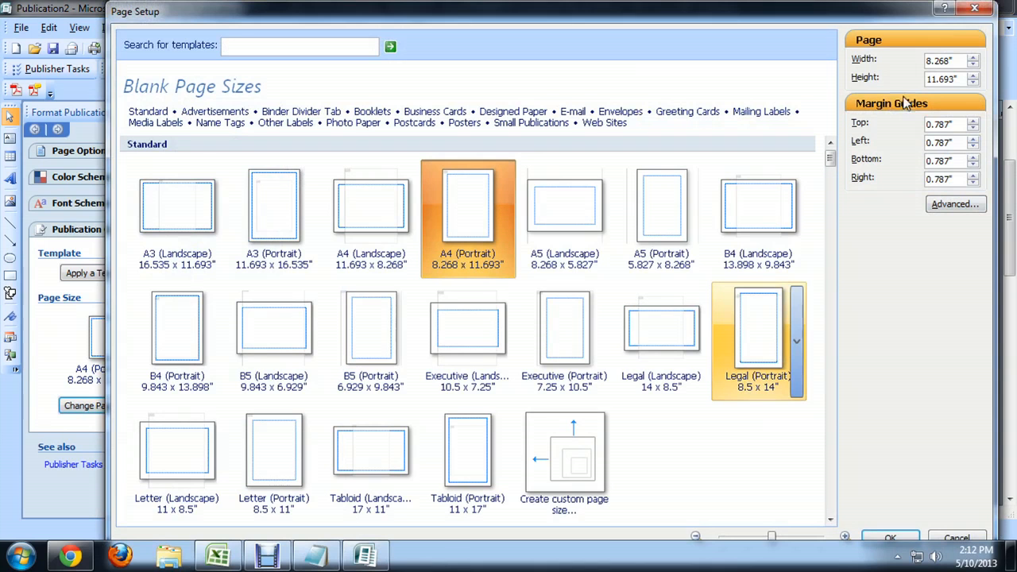
{"action": "mouse_move", "coordinate": [912, 149]}
{"action": "type", "text": "Dasl;dkfuasdf"}
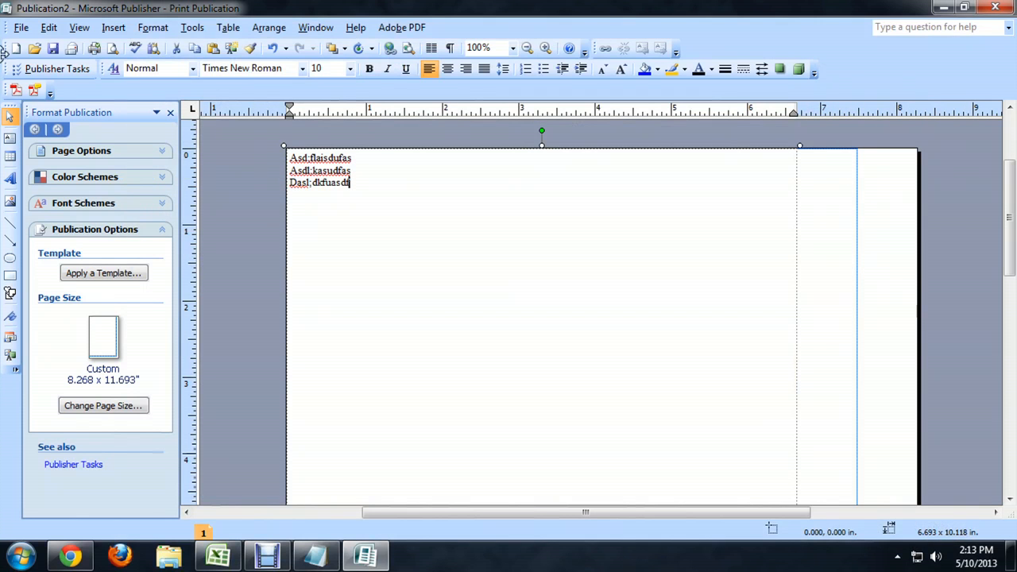
Check the text box in Print Preview, then return to editing to adjust it.
{"action": "left_click", "coordinate": [22, 27]}
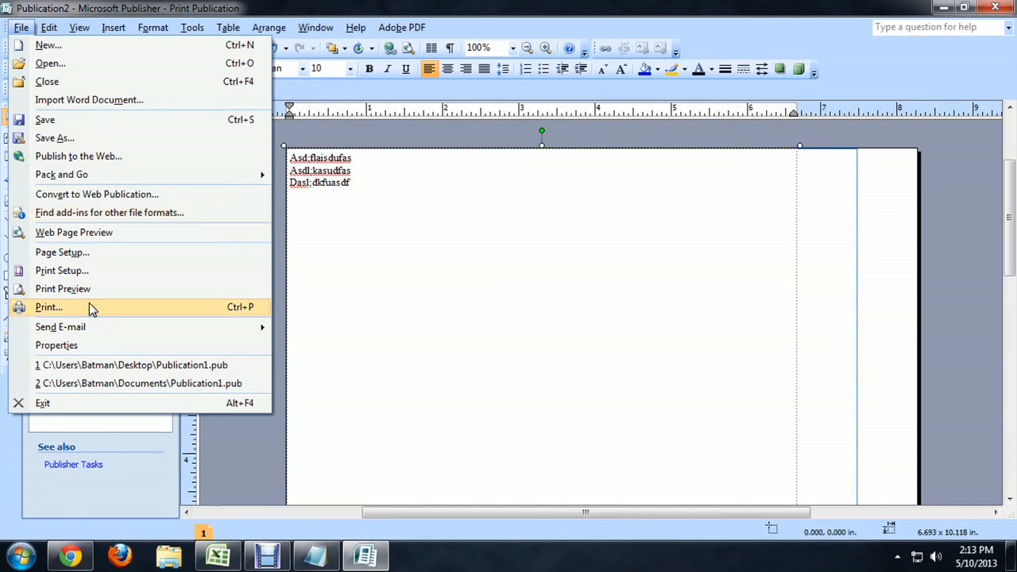
{"action": "left_click", "coordinate": [64, 289]}
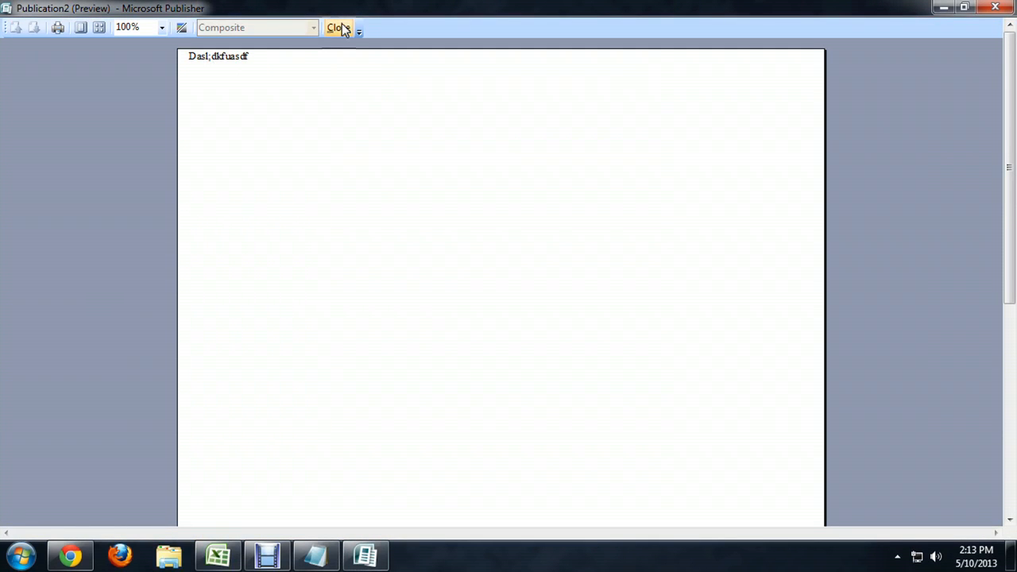
{"action": "left_click", "coordinate": [337, 27]}
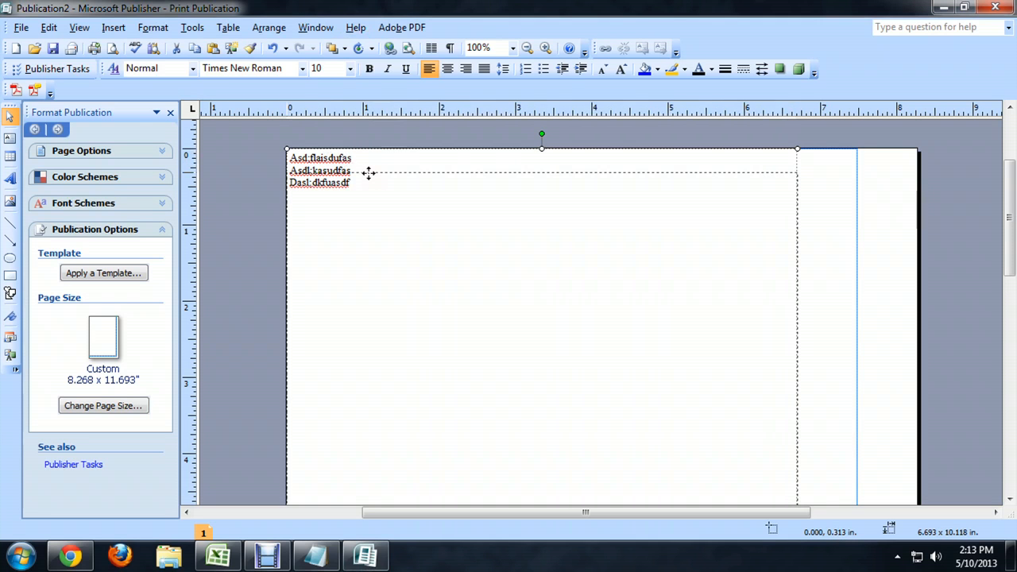
Preview again to confirm all three text lines print at the top edge, then close it.
{"action": "left_click", "coordinate": [22, 27]}
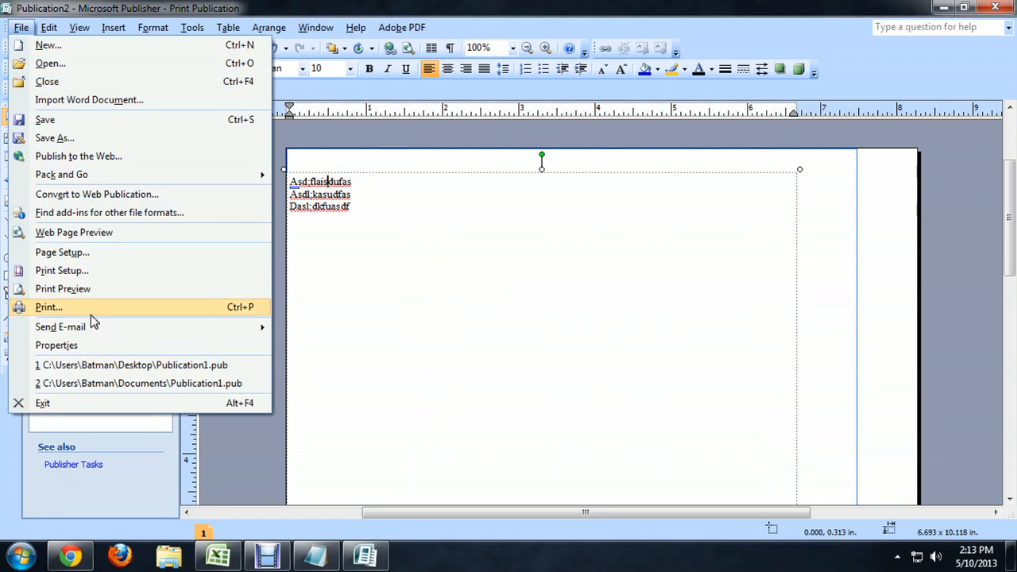
{"action": "left_click", "coordinate": [63, 289]}
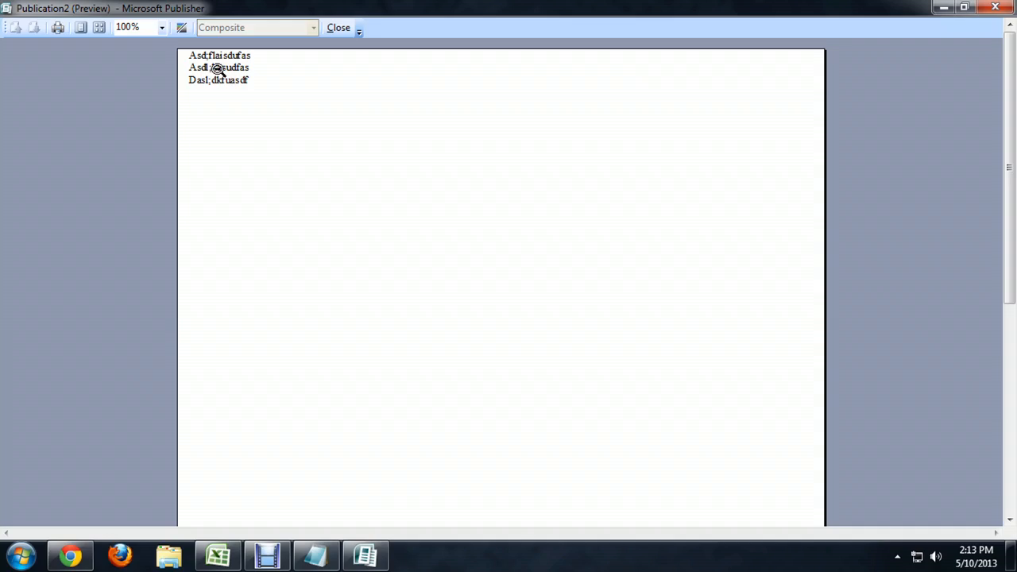
{"action": "left_click", "coordinate": [338, 27]}
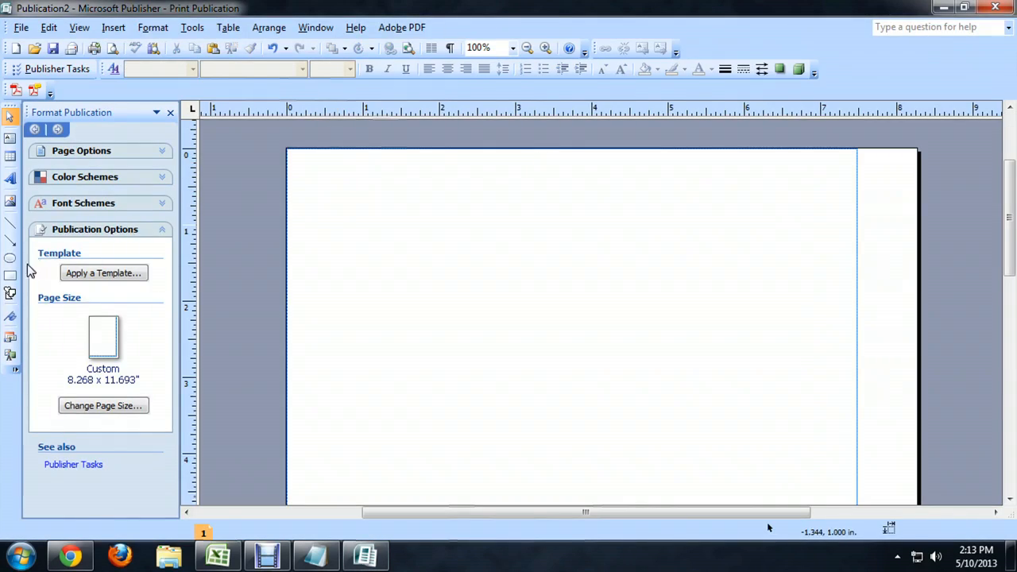
Drag the blue square flush against the page's top-left corner, ready to preview.
{"action": "left_click_drag", "start_coordinate": [363, 190], "coordinate": [540, 365]}
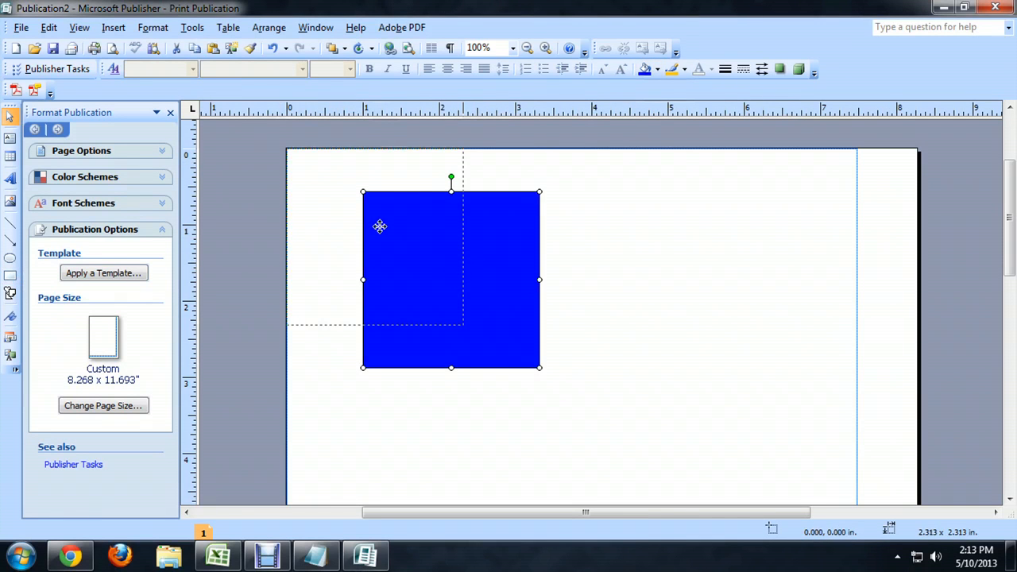
{"action": "left_click", "coordinate": [23, 27]}
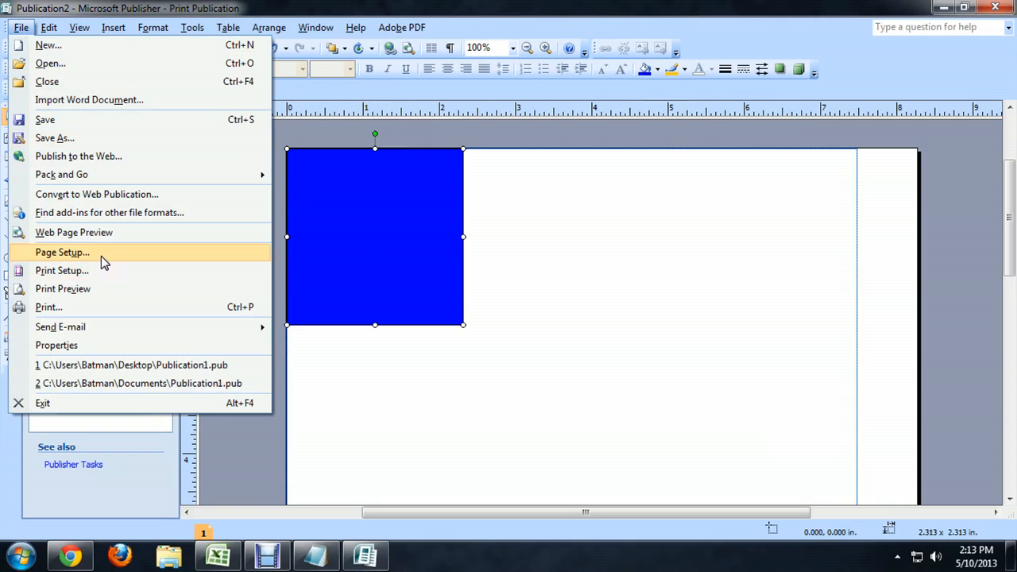
Preview the square, nudge it slightly left onto the page edge, and preview again.
{"action": "left_click", "coordinate": [63, 289]}
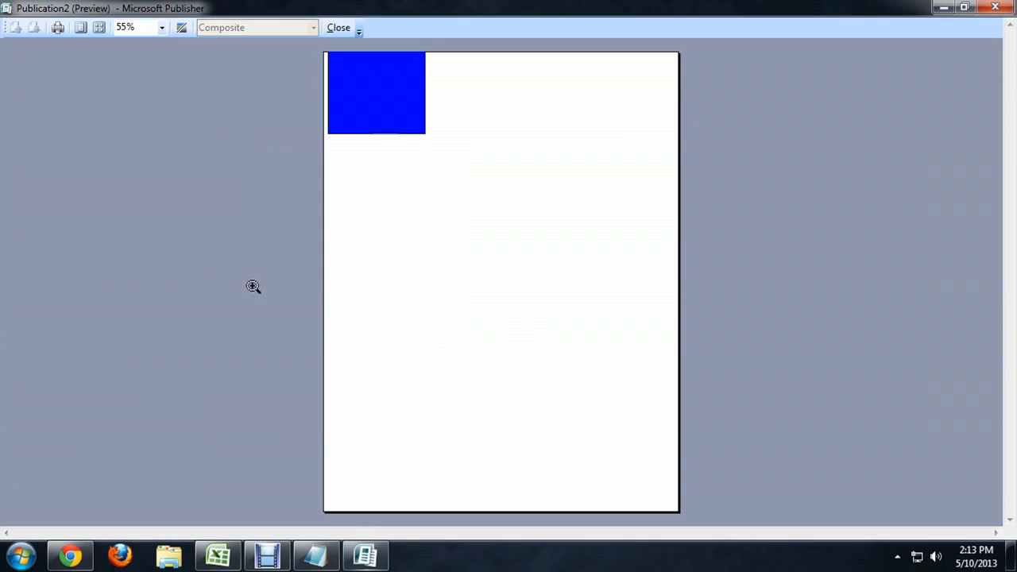
{"action": "mouse_move", "coordinate": [513, 327]}
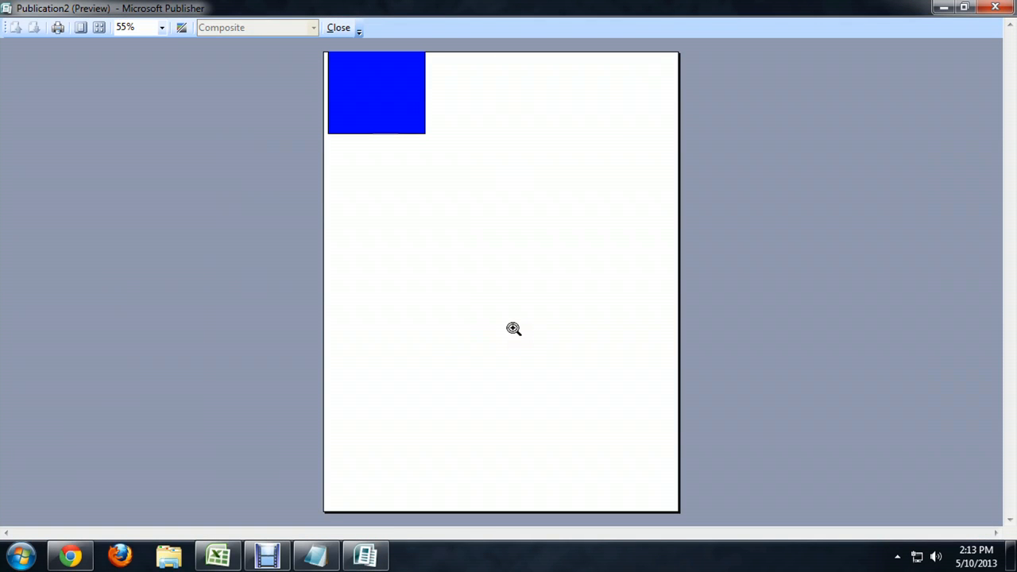
{"action": "mouse_move", "coordinate": [540, 300]}
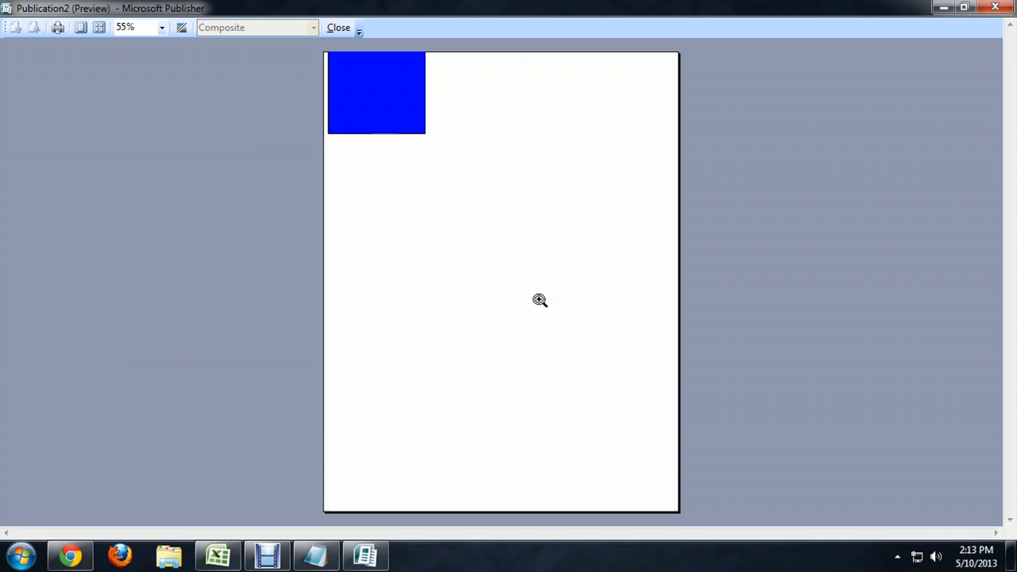
{"action": "mouse_move", "coordinate": [450, 60]}
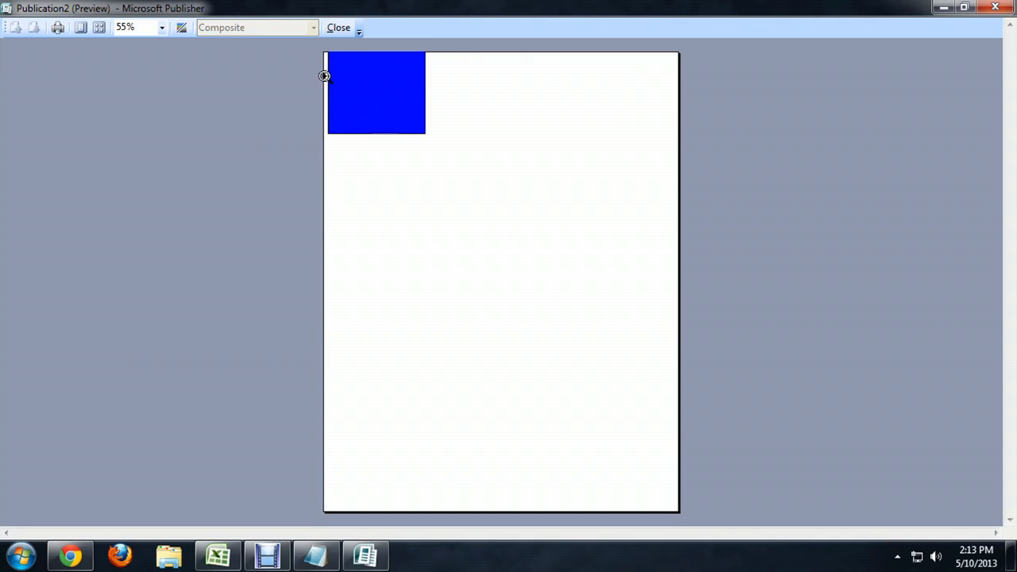
{"action": "left_click", "coordinate": [338, 27]}
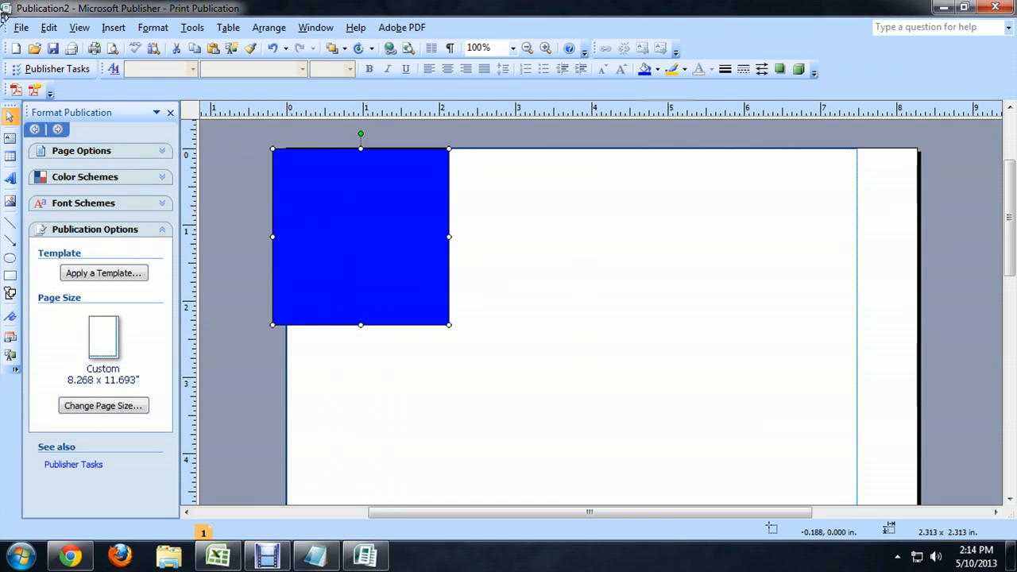
{"action": "left_click", "coordinate": [58, 47]}
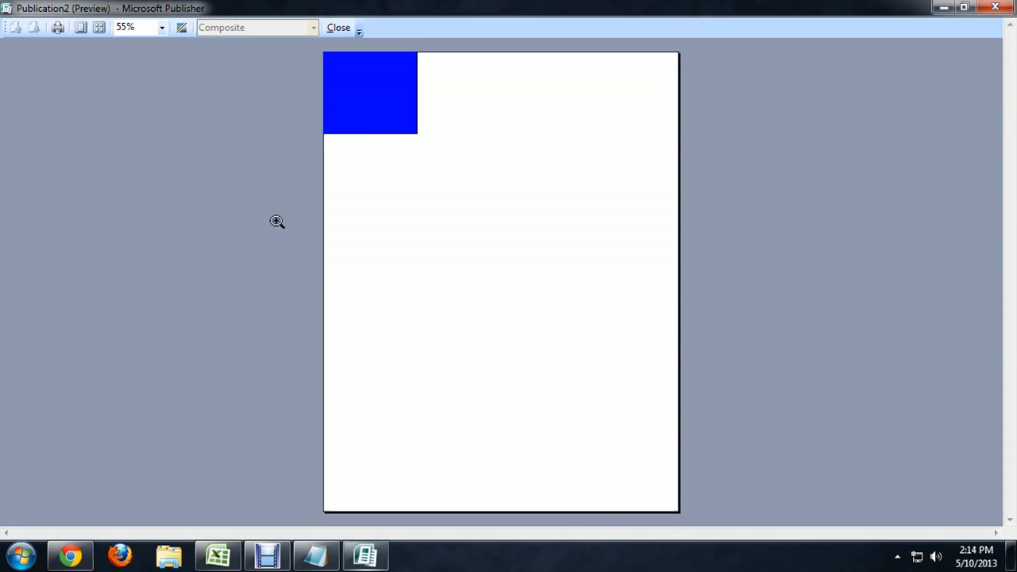